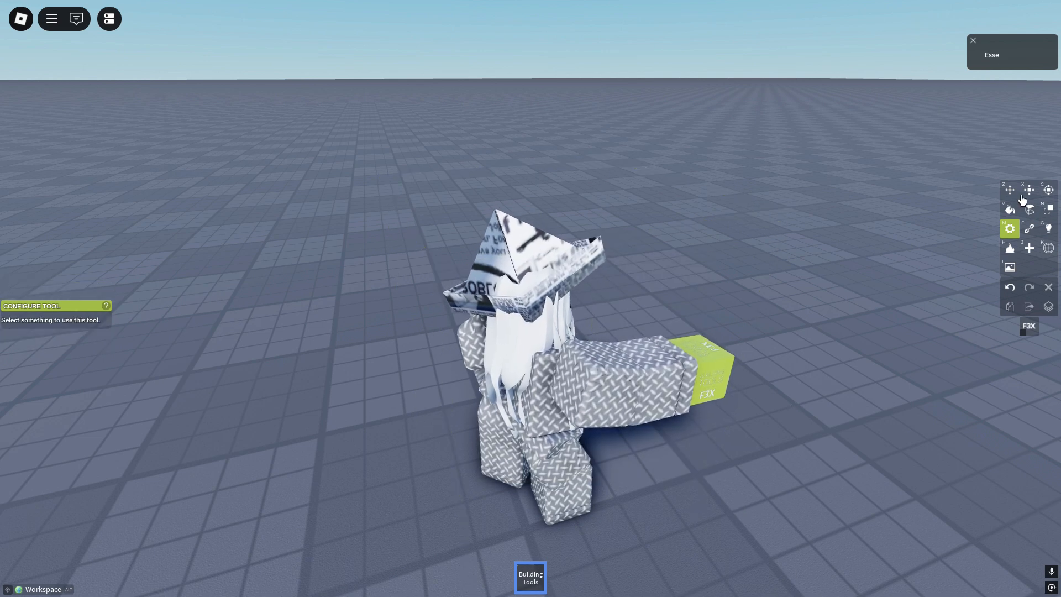
Step: Place the jump ProximityPrompt part on the baseplate with its Prompt and Rate Limit nodes
{"action": "left_click", "coordinate": [1010, 190]}
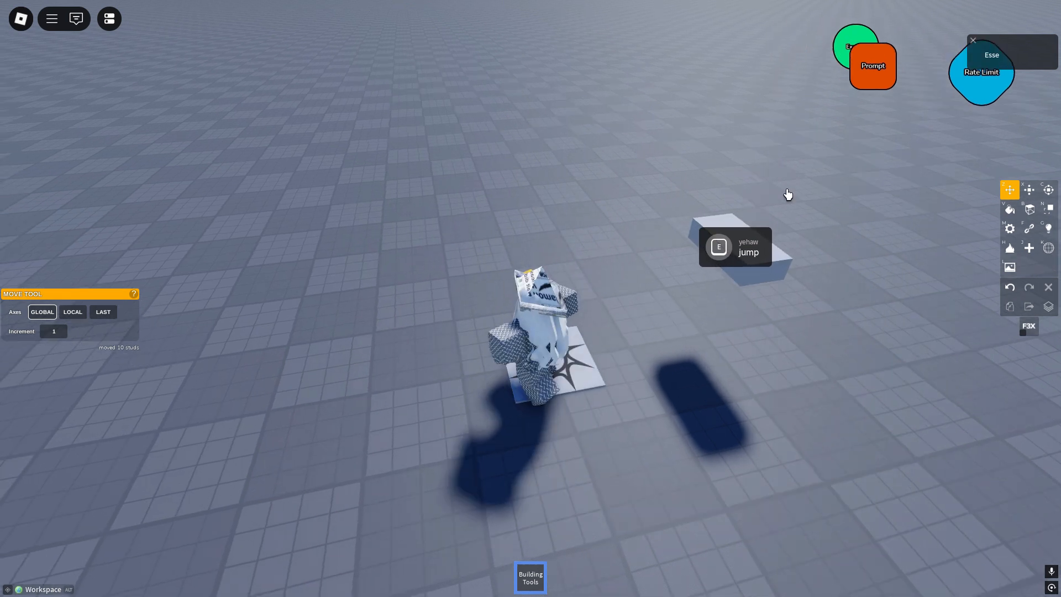
Step: Configure the Rate Limiter to allow 2 signals every 5 seconds
{"action": "left_click", "coordinate": [1010, 228]}
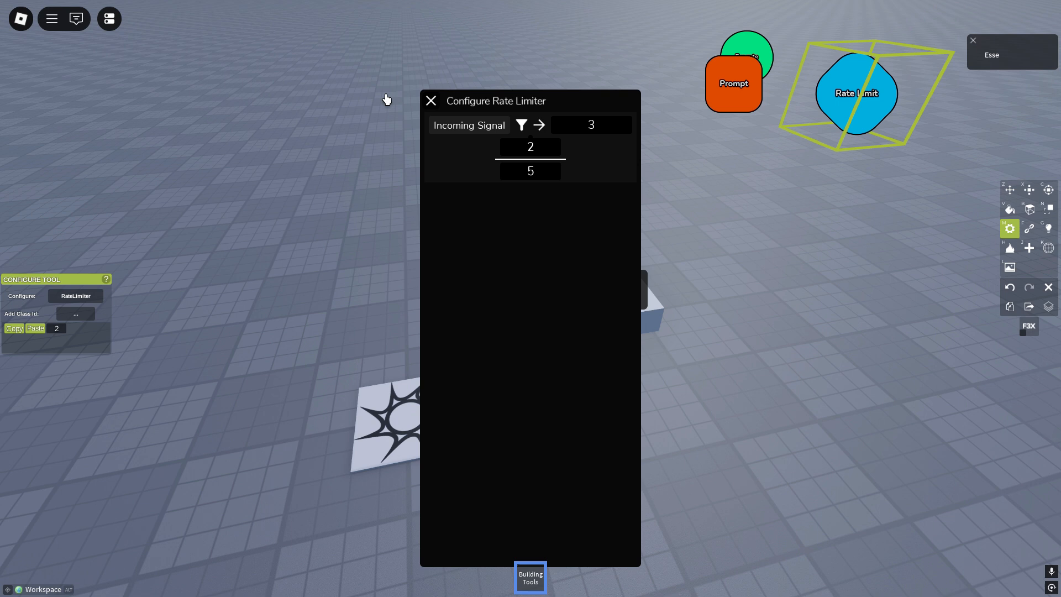
{"action": "mouse_move", "coordinate": [527, 128]}
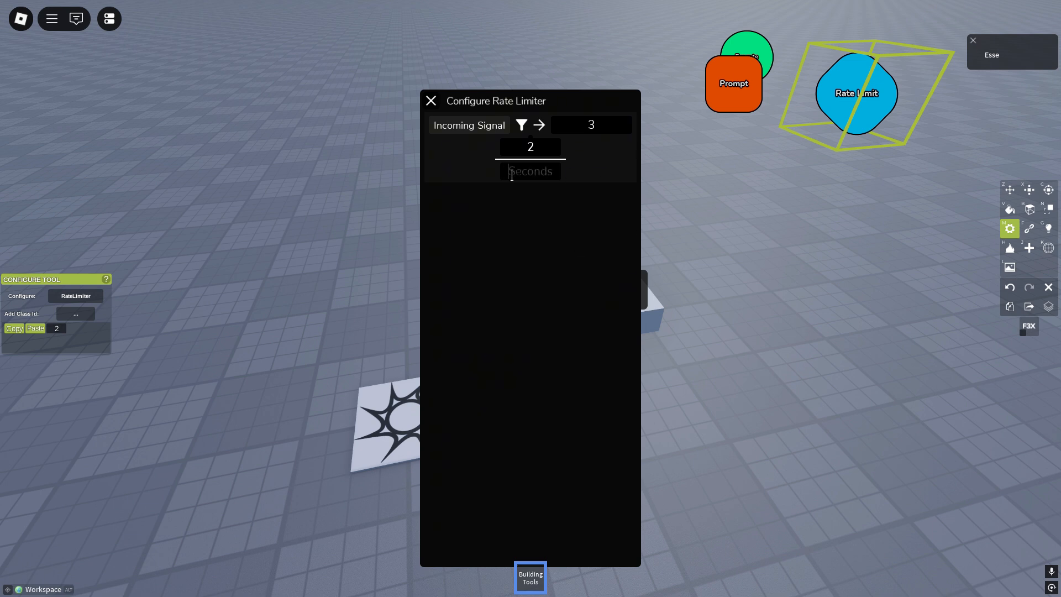
{"action": "mouse_move", "coordinate": [485, 177]}
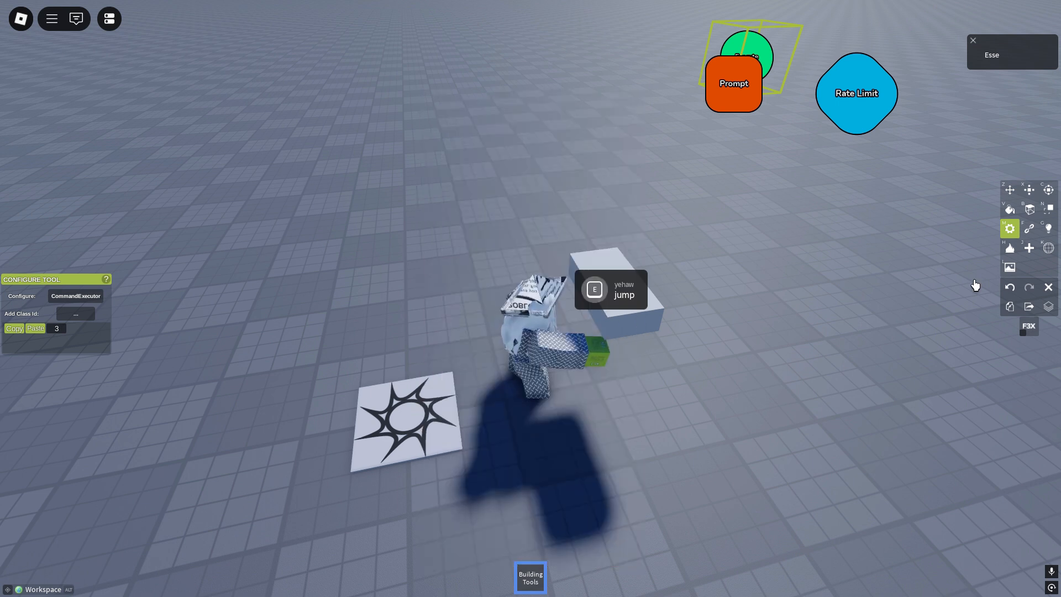
Step: Reopen the Rate Limit node's settings, still showing 2 signals per 5 seconds
{"action": "left_click", "coordinate": [856, 93]}
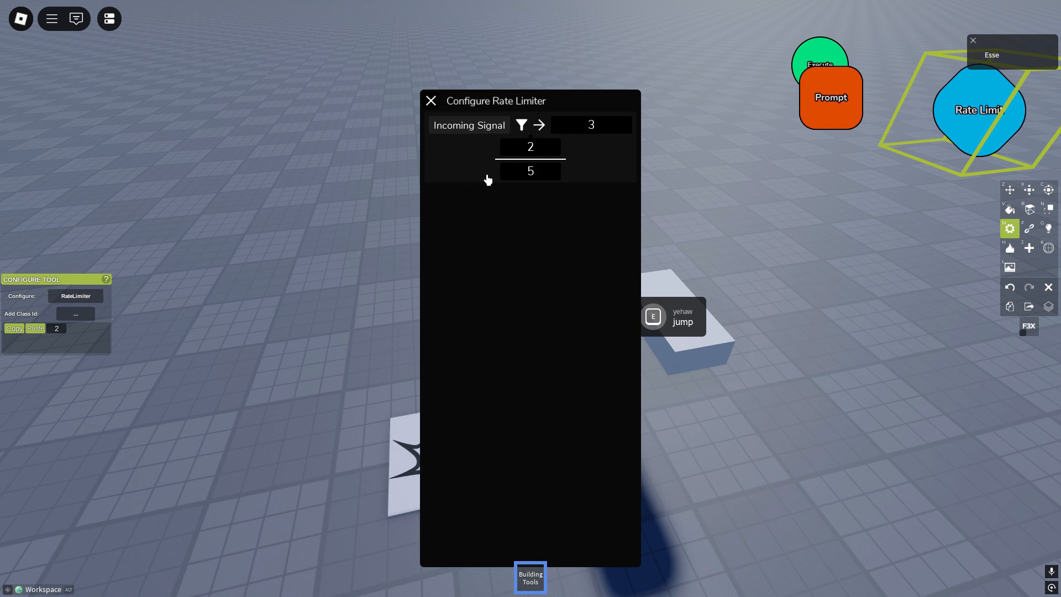
Step: Edit the rate limiter's signals and seconds, then bring the 'king' GUI brick toward the character
{"action": "left_click", "coordinate": [431, 100]}
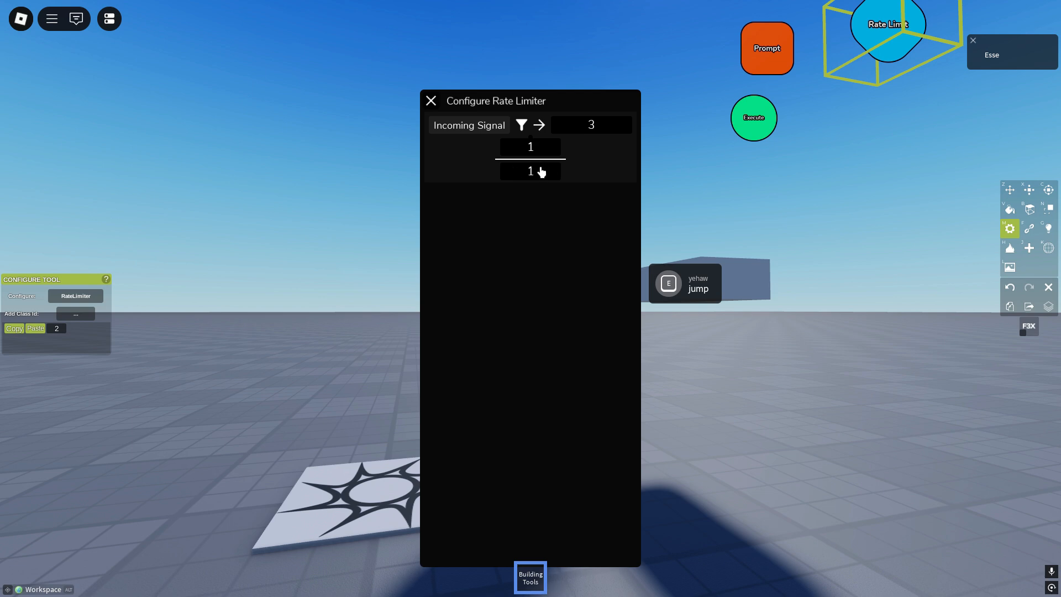
{"action": "left_click", "coordinate": [431, 101]}
{"action": "type", "text": "5"}
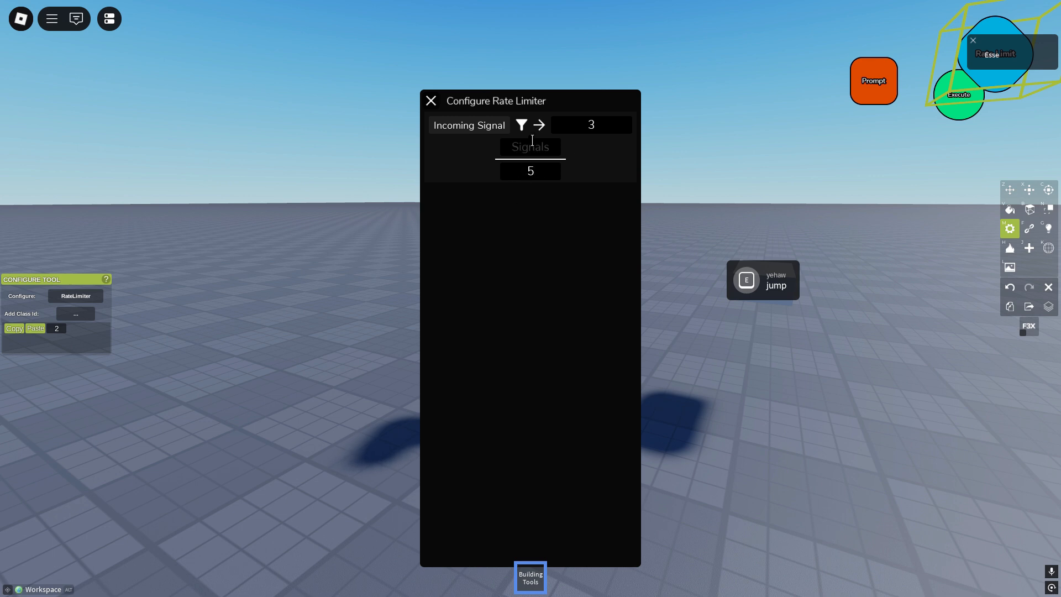
{"action": "left_click", "coordinate": [431, 101]}
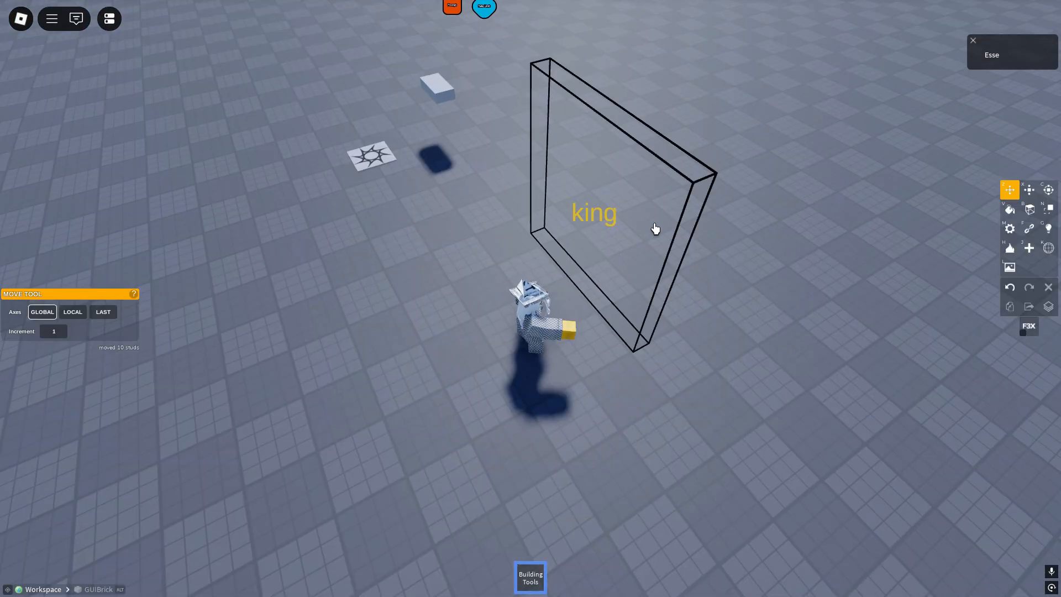
{"action": "left_click", "coordinate": [593, 211]}
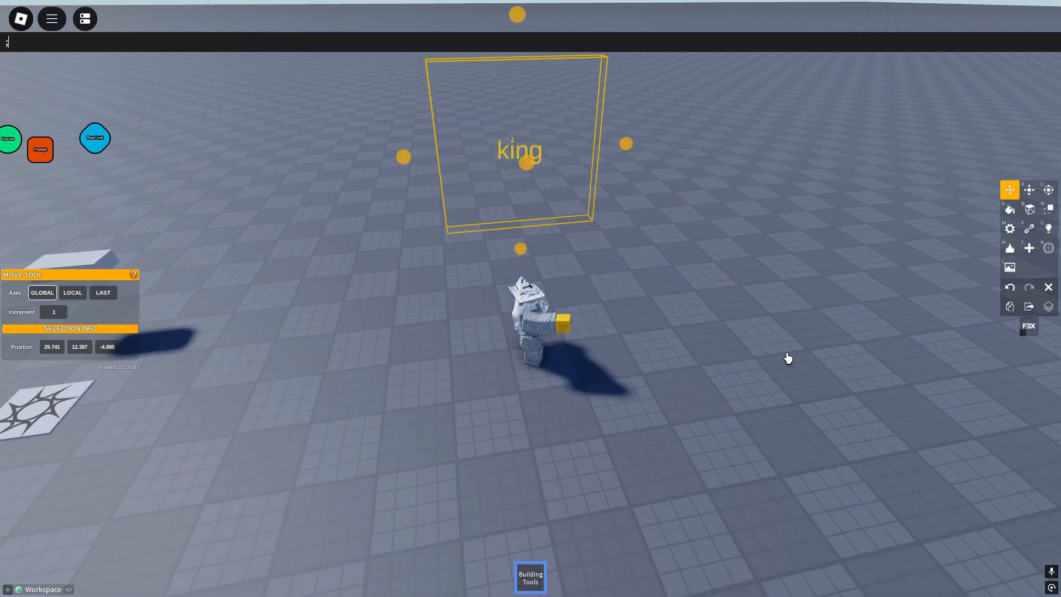
Step: Move the 'king' GUIBrick in front of the avatar and select it for configuring
{"action": "type", "text": "title"}
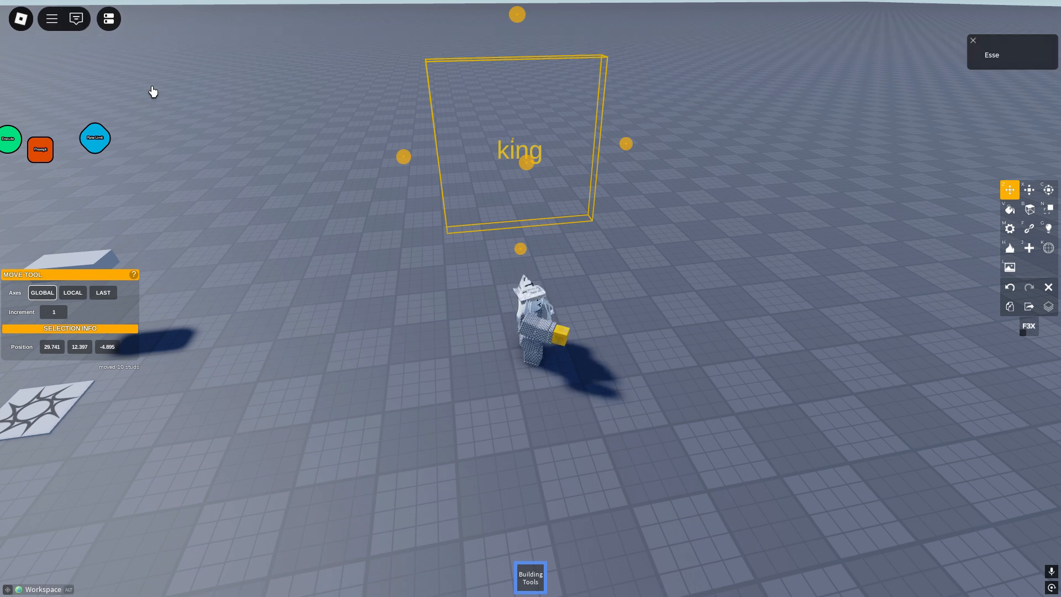
{"action": "left_click", "coordinate": [1011, 248]}
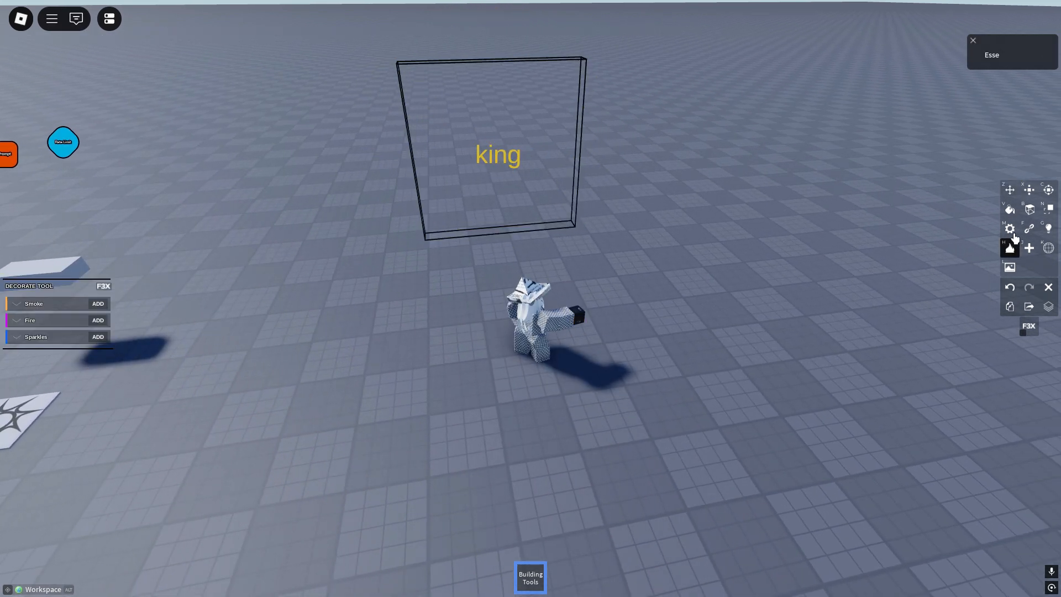
{"action": "left_click", "coordinate": [1010, 228]}
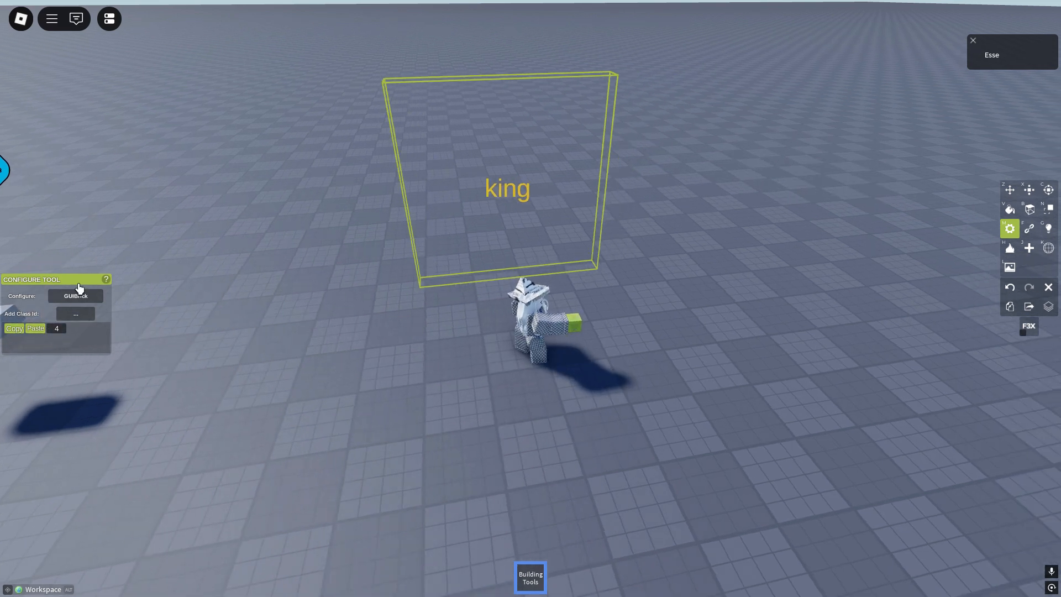
{"action": "left_click", "coordinate": [75, 296]}
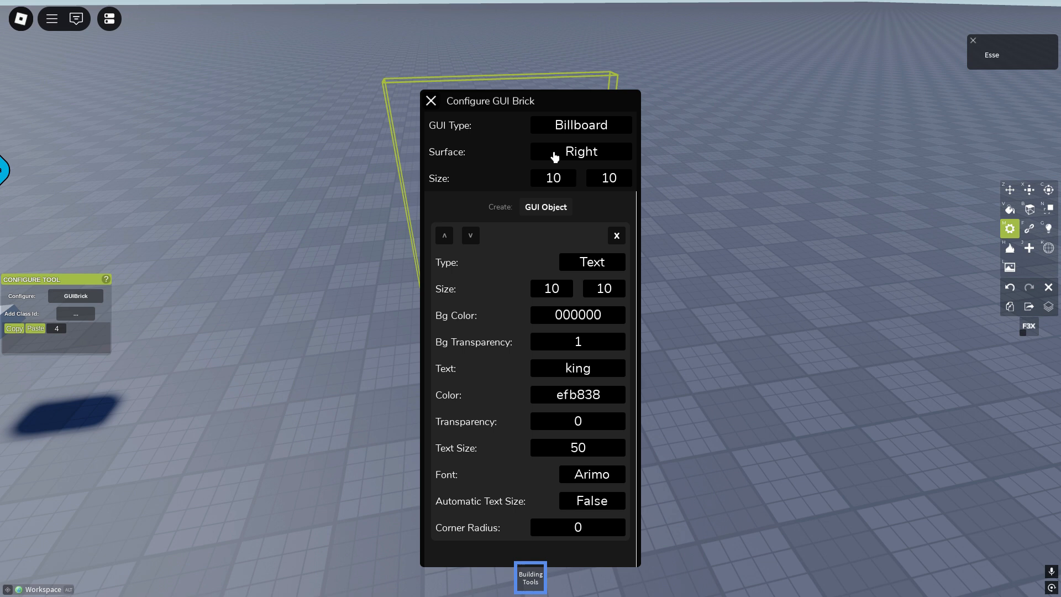
{"action": "mouse_move", "coordinate": [558, 176]}
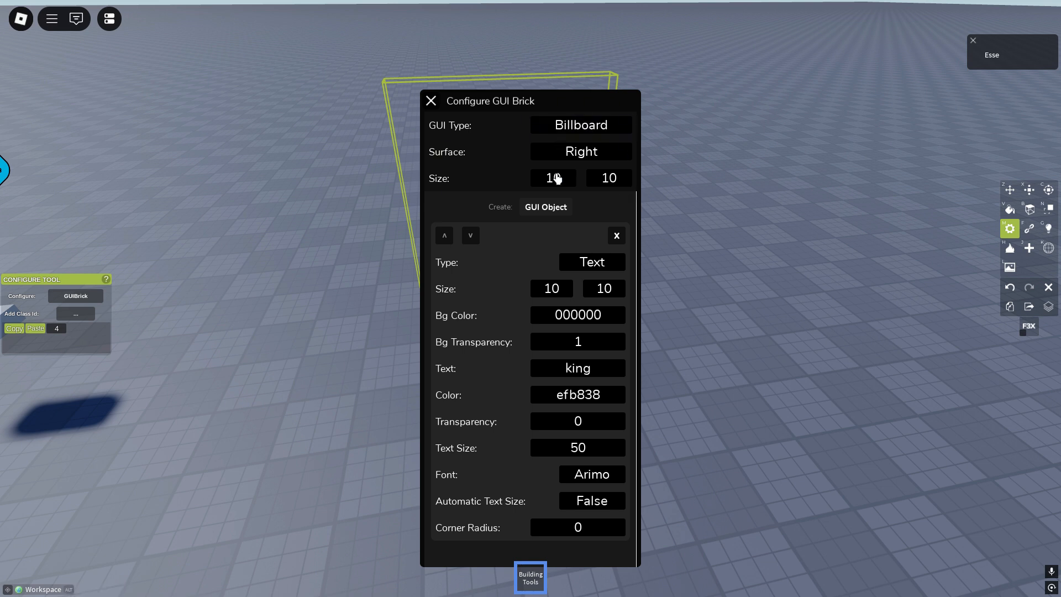
{"action": "left_click", "coordinate": [577, 341]}
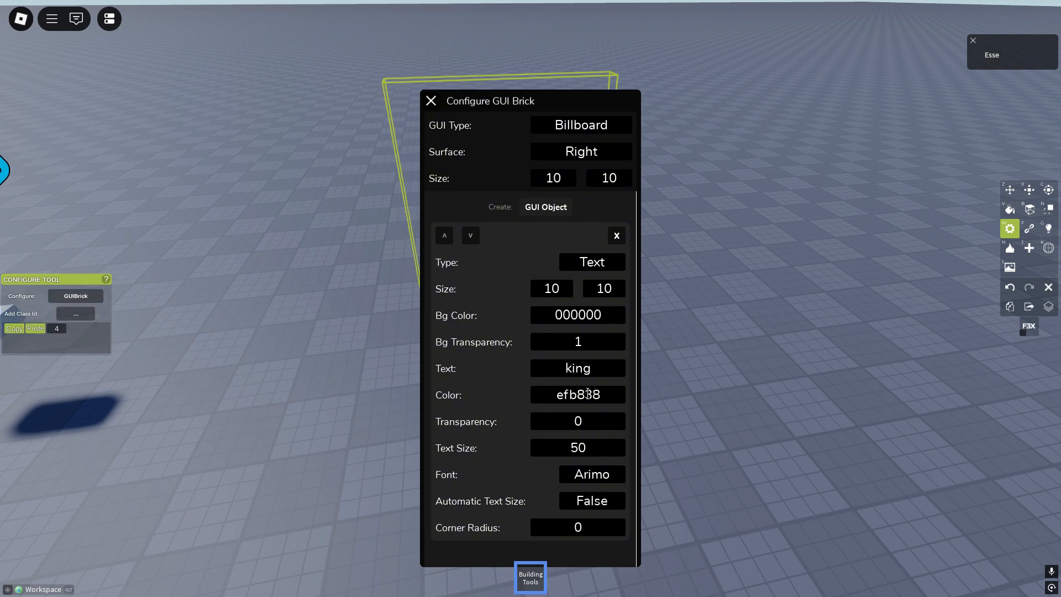
{"action": "double_click", "coordinate": [576, 368]}
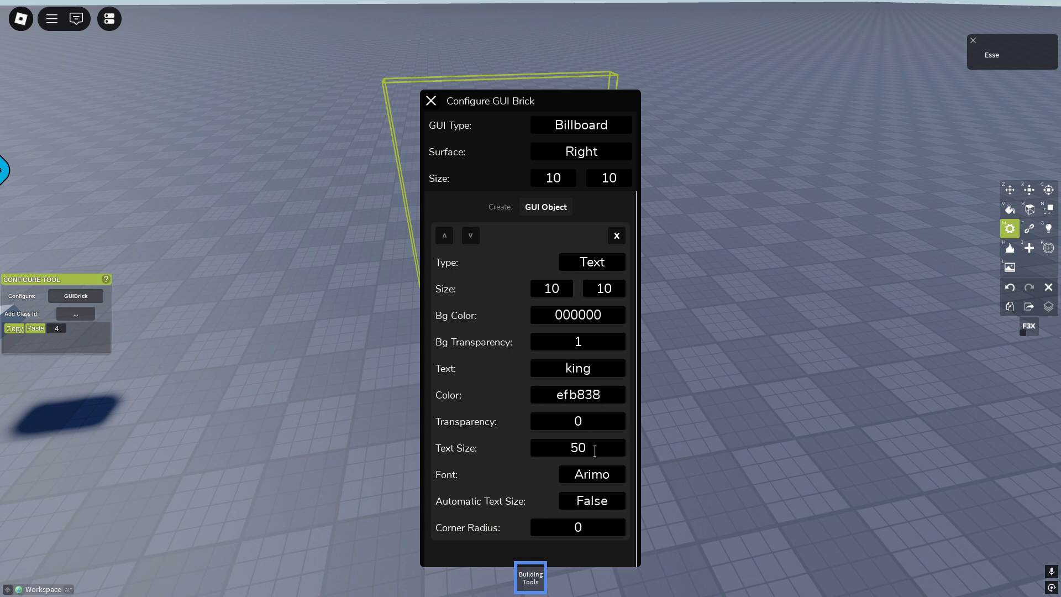
{"action": "left_click", "coordinate": [591, 500]}
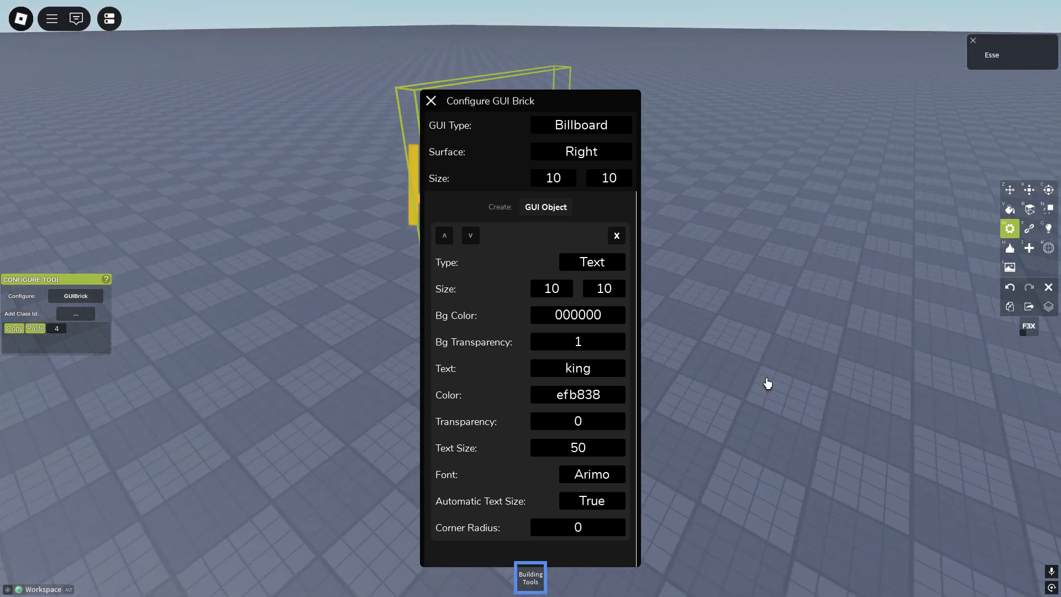
{"action": "left_click", "coordinate": [592, 501]}
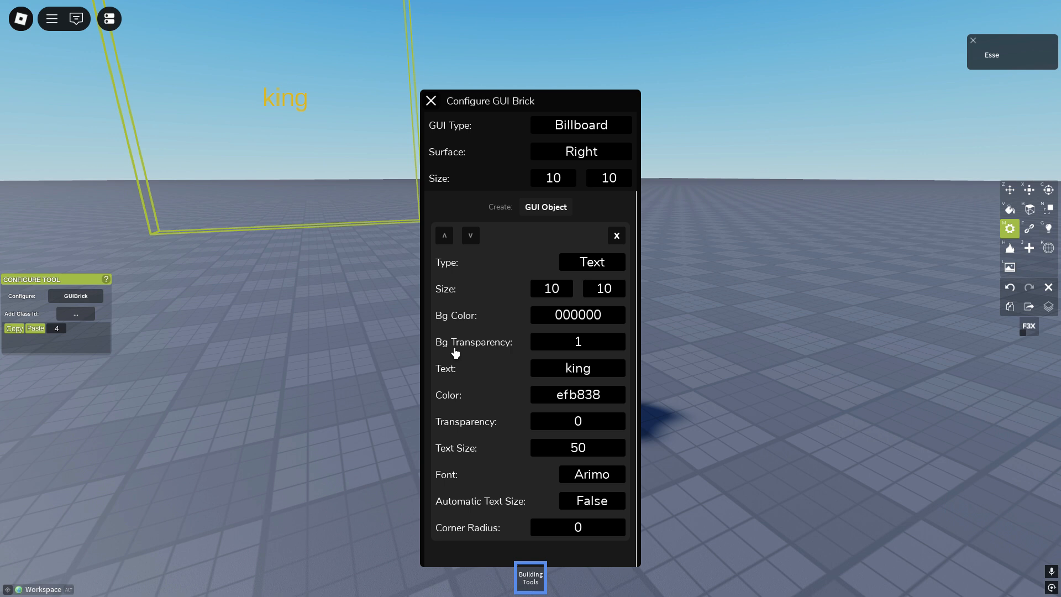
{"action": "left_click", "coordinate": [431, 101]}
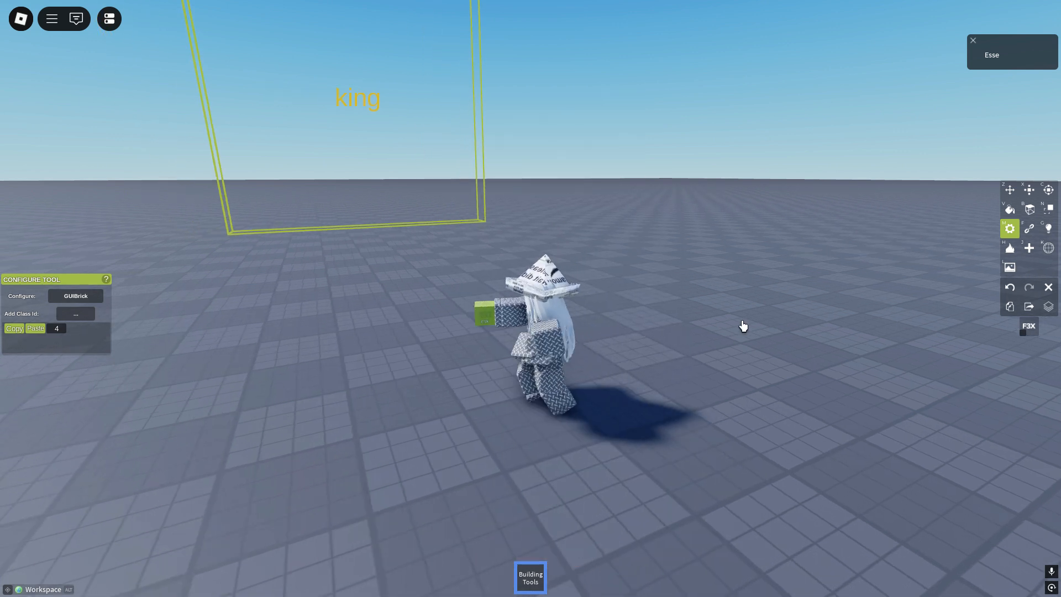